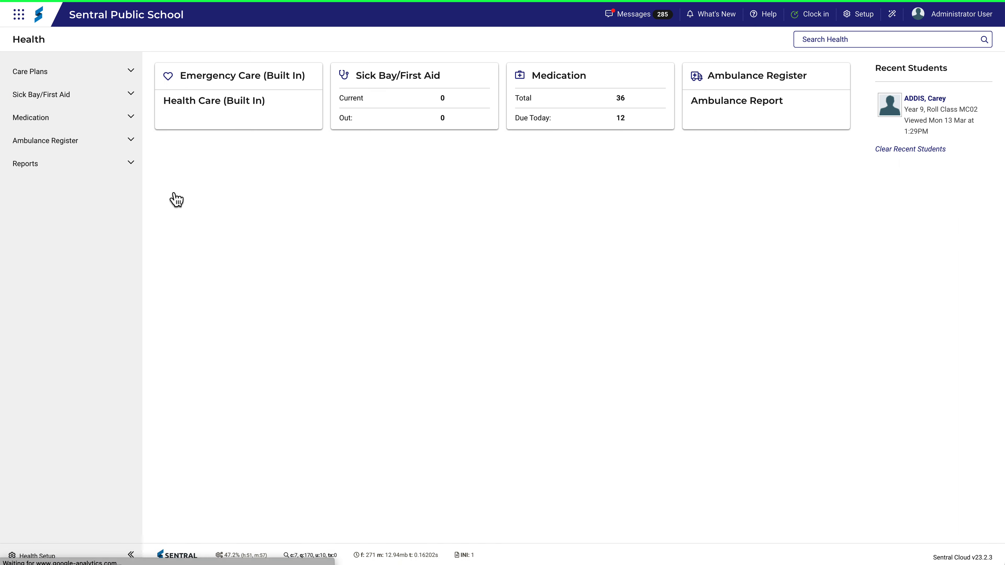
Show the setup options from the Health dashboard's top bar.
click(862, 13)
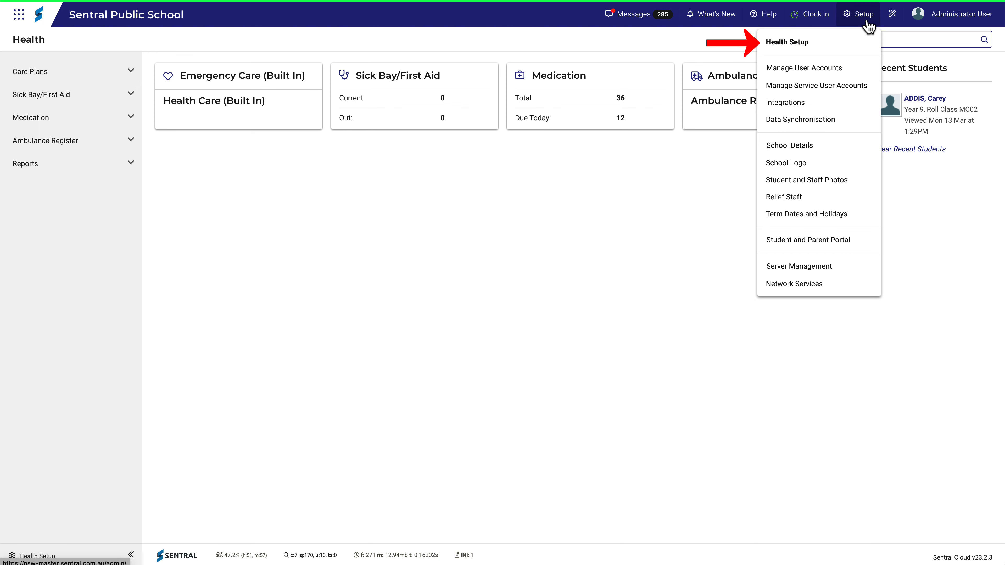
Go to Health Setup and expand the Medication and General settings groups.
click(787, 42)
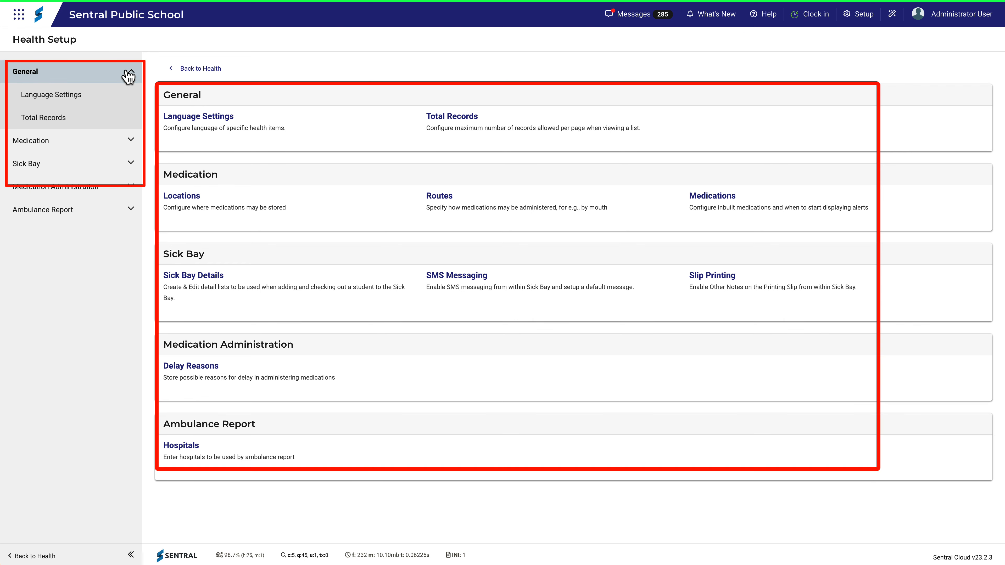
click(31, 140)
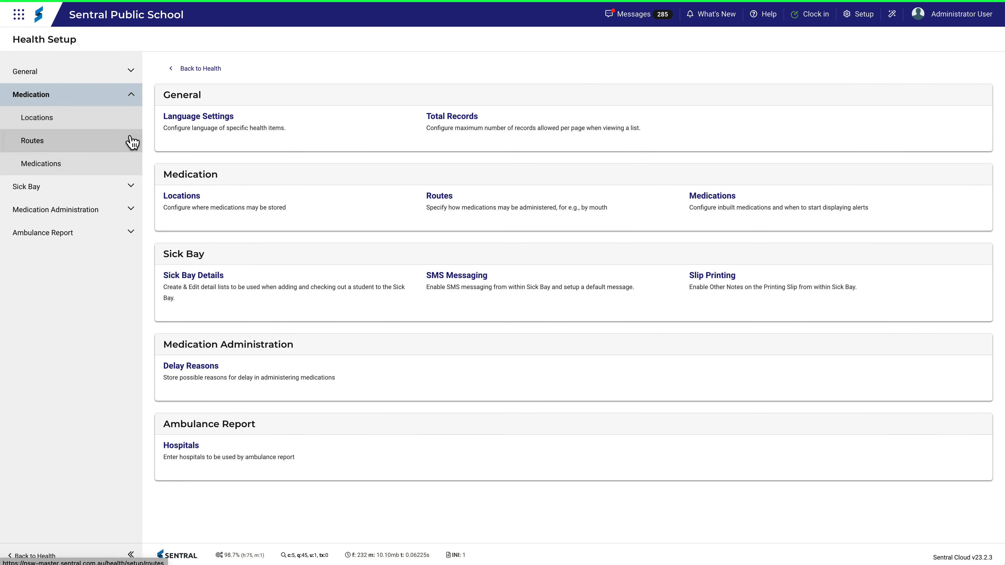
mouse_move(154, 143)
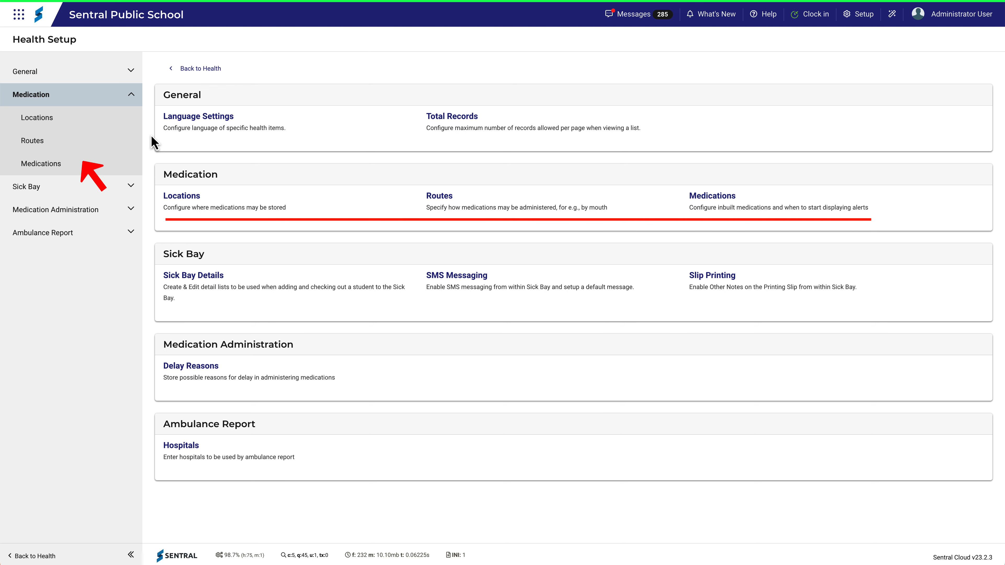
click(27, 117)
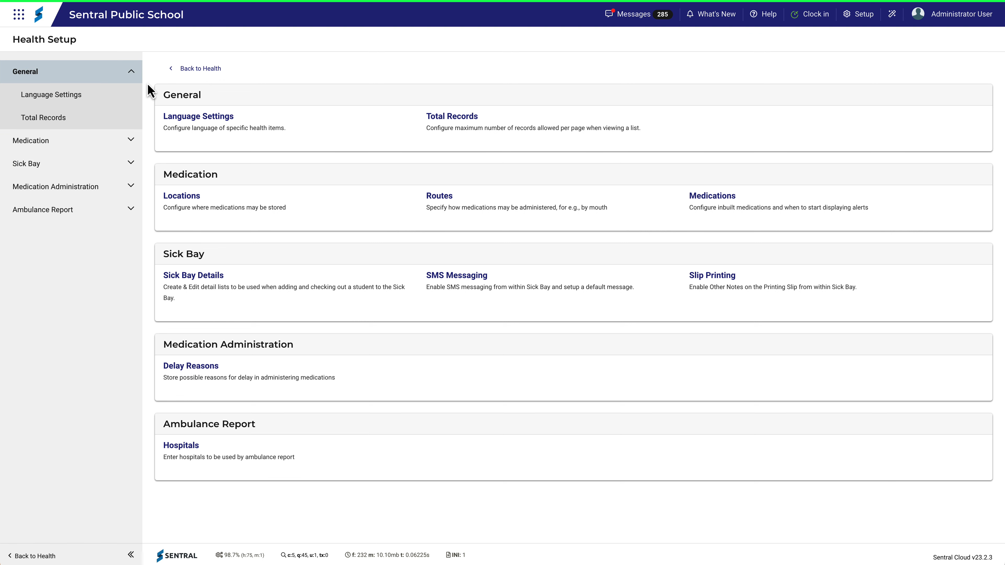
mouse_move(198, 116)
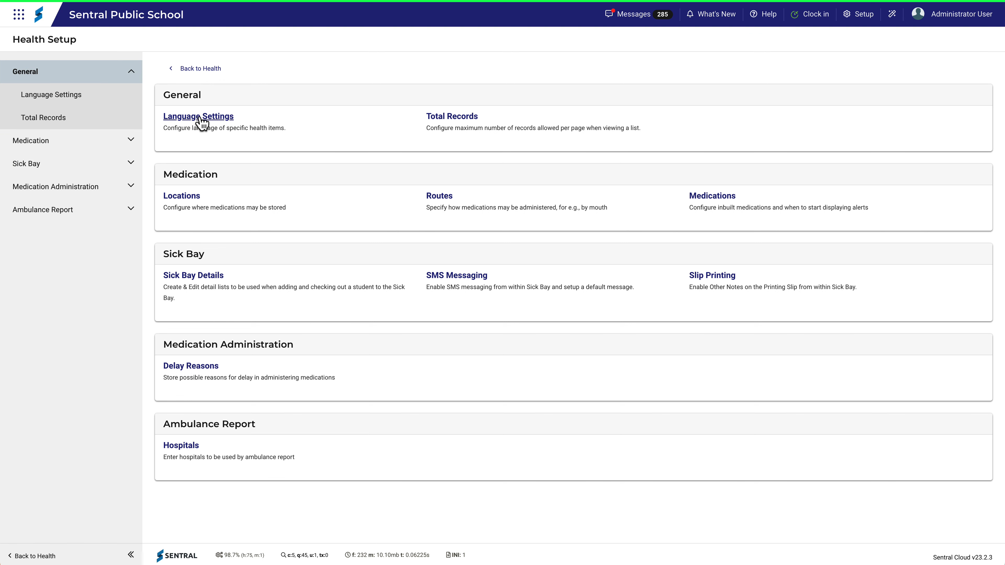
View the Language Settings custom names form, then the Total Records maximum-records settings.
click(198, 116)
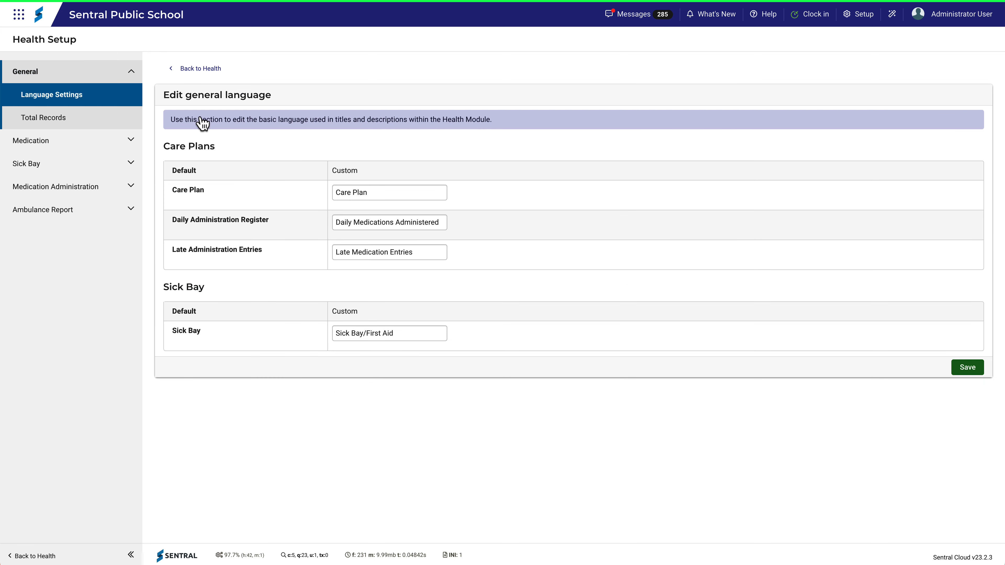
mouse_move(380, 145)
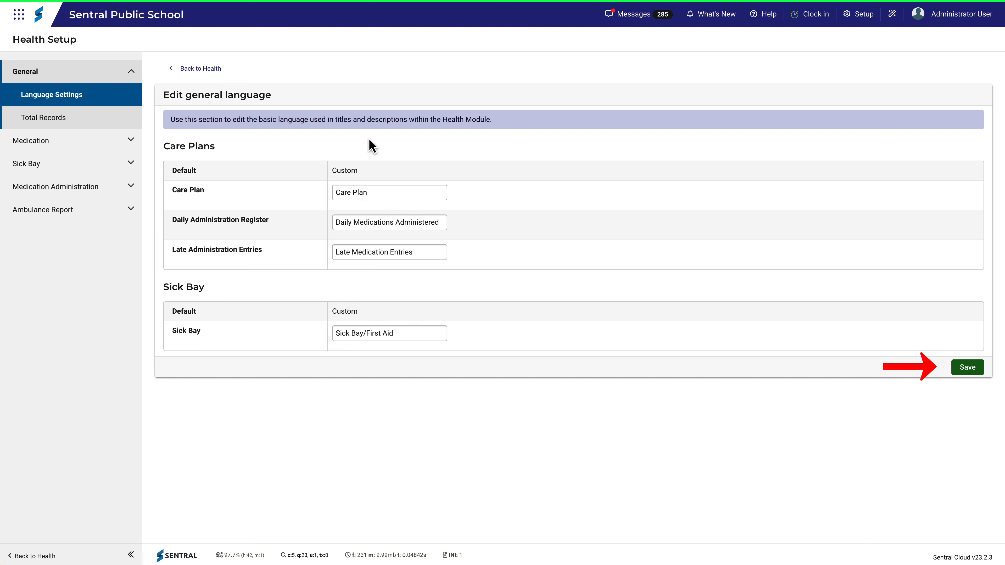
mouse_move(75, 120)
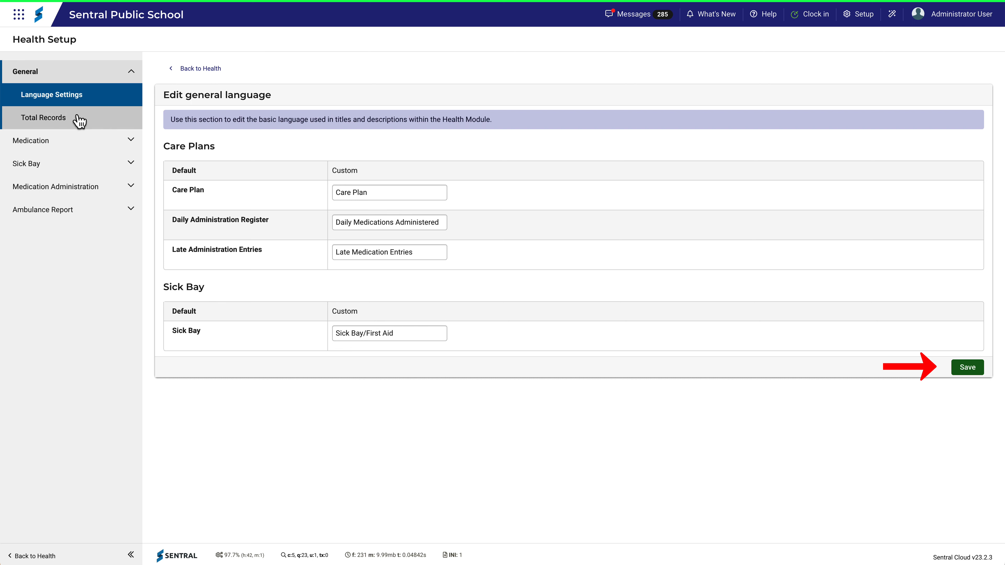
click(43, 117)
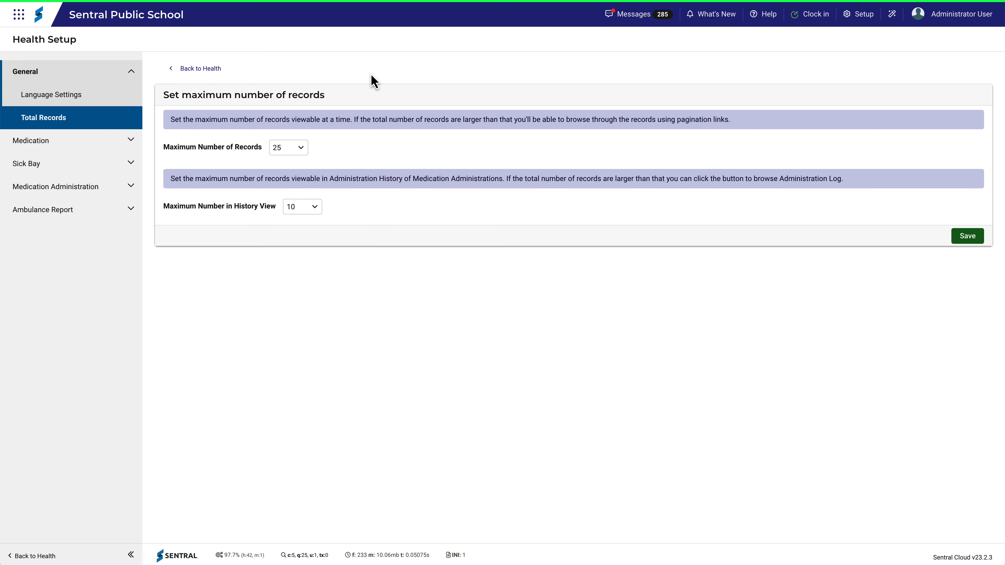